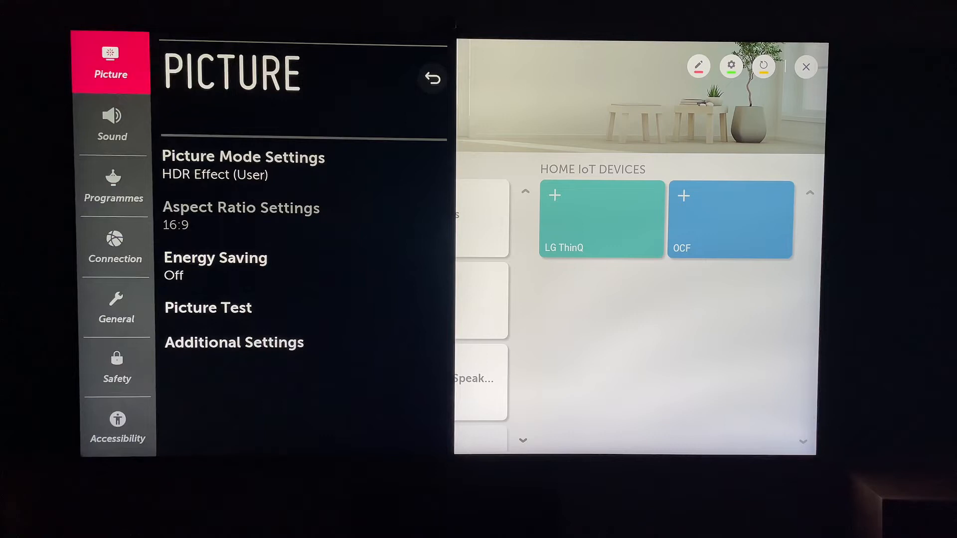
Select the General category to show its settings list (Language, Location, Time & Date, Timers)
{"action": "left_click", "coordinate": [116, 308]}
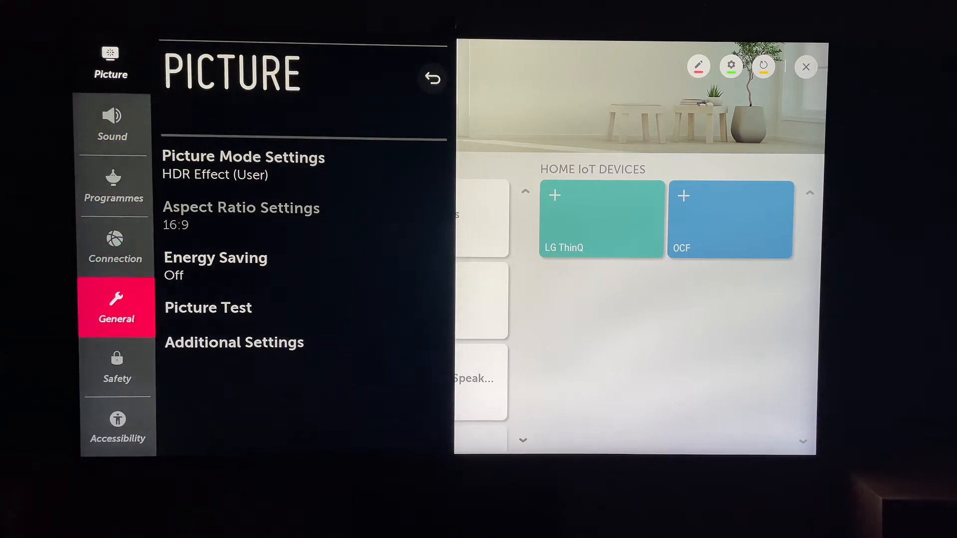
{"action": "left_click", "coordinate": [117, 308]}
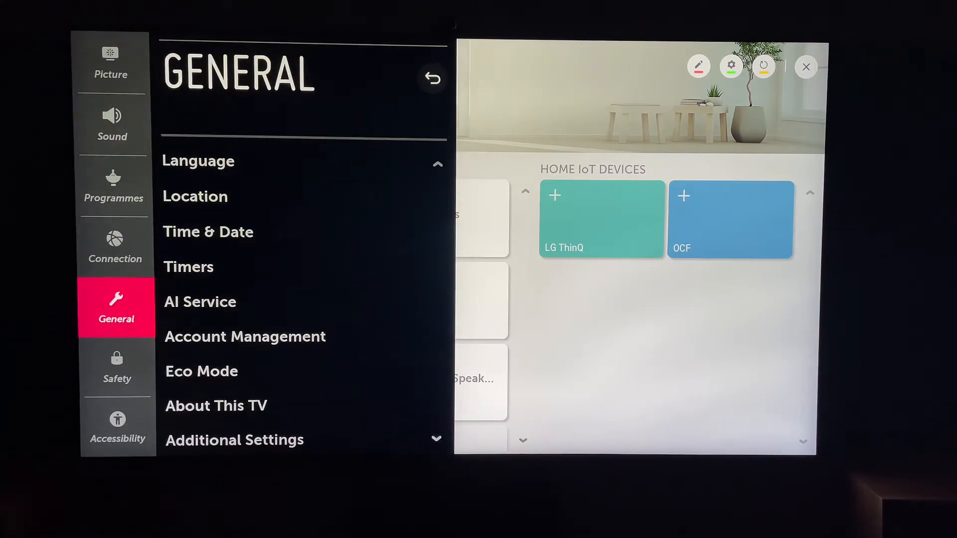